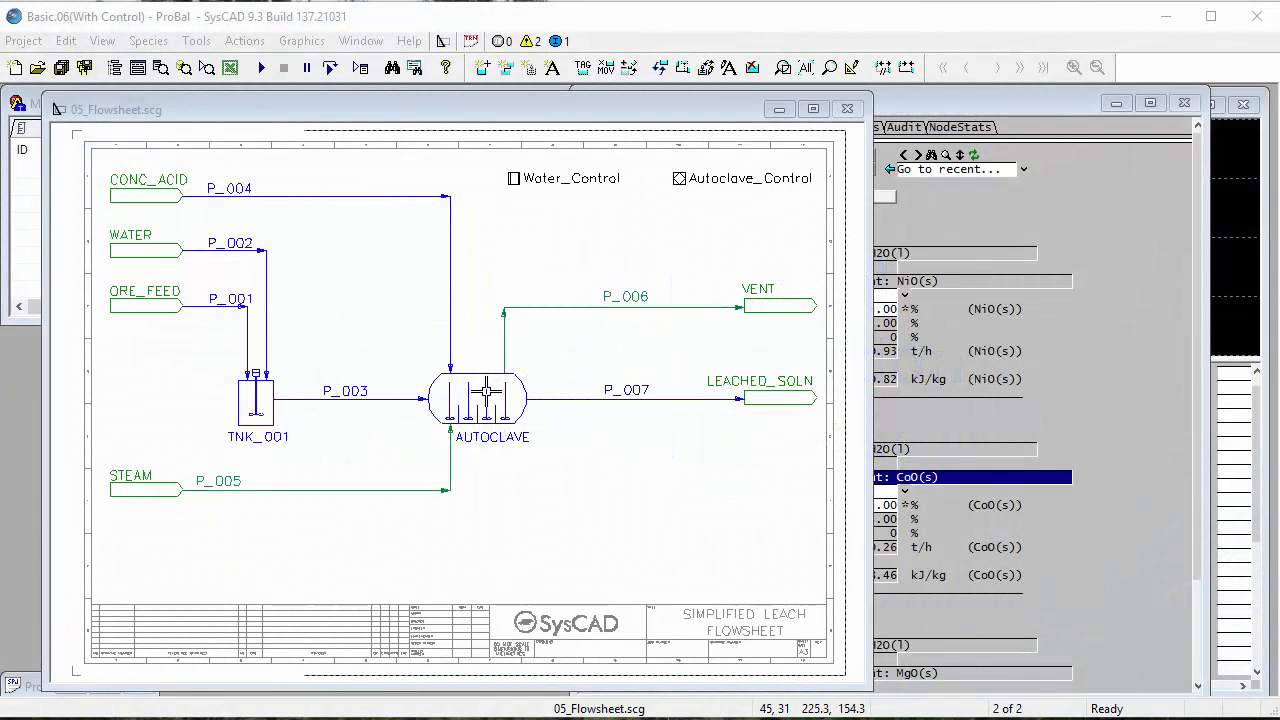
# Step: Open the AUTOCLAVE unit's Access window from the flowsheet
pyautogui.doubleClick(478, 400)
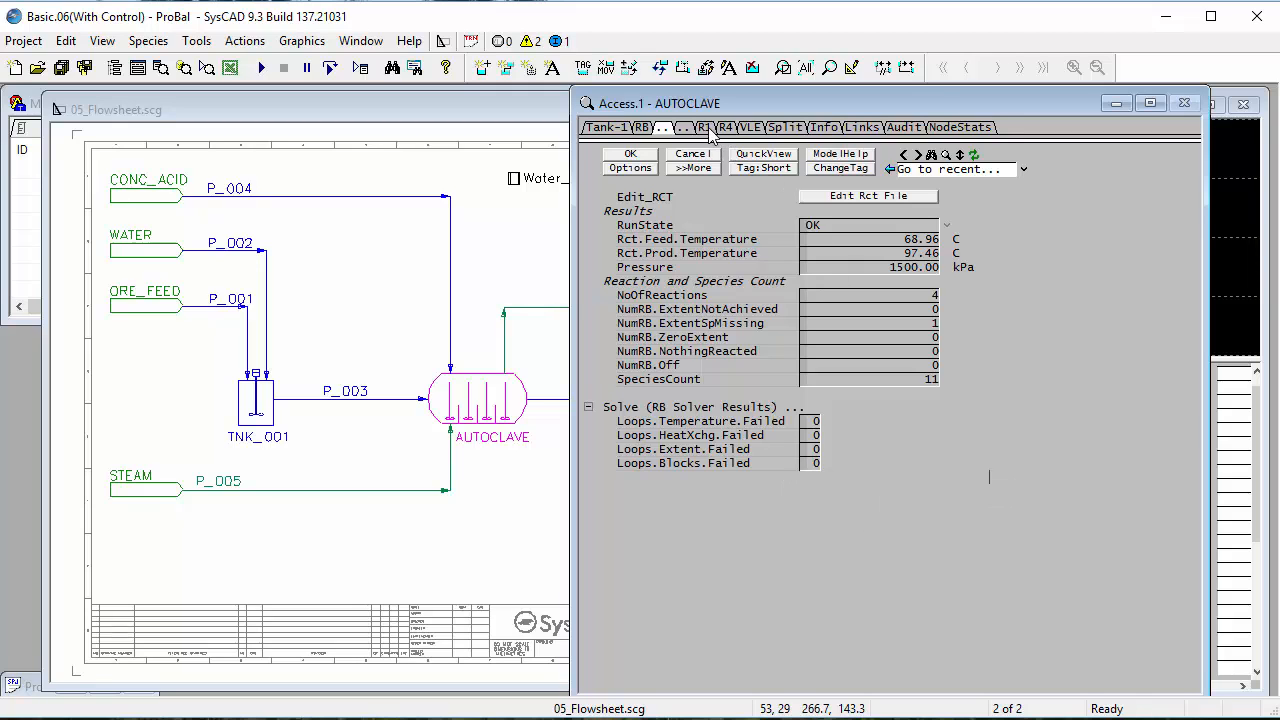
# Step: Switch to the R1 page showing NiO and CoO leaching reactions
pyautogui.click(705, 127)
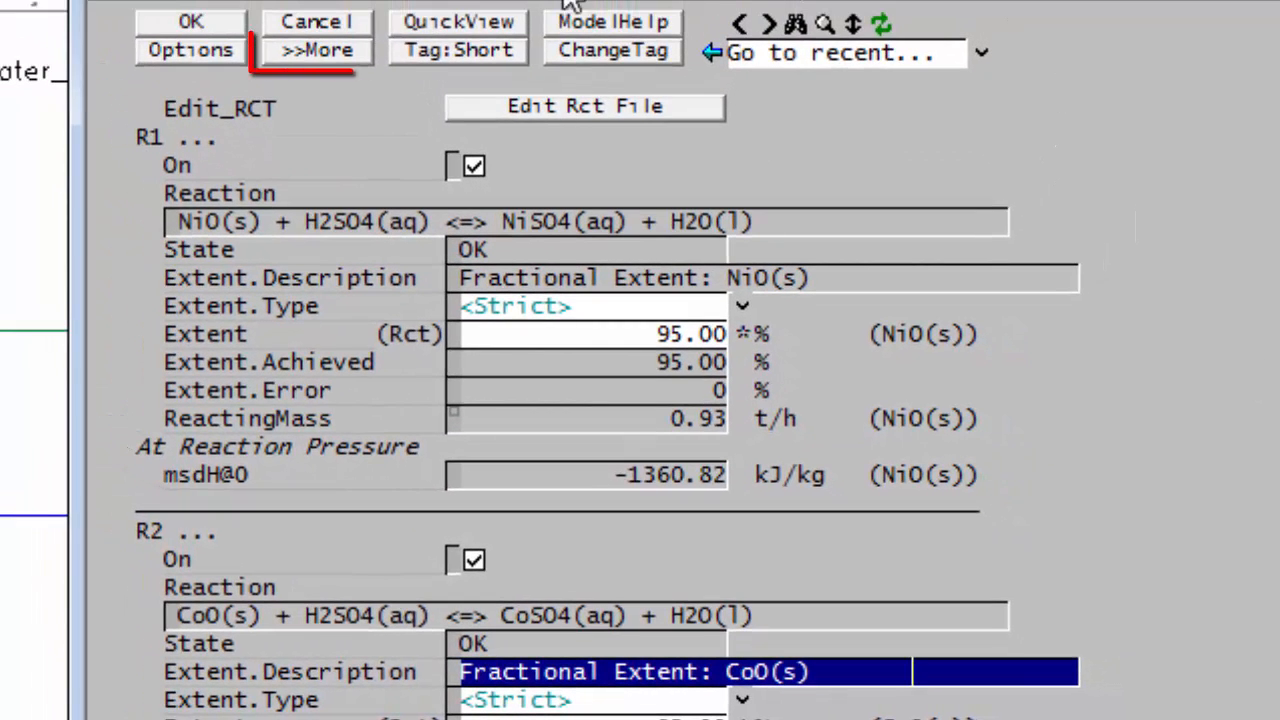
pyautogui.moveTo(316, 50)
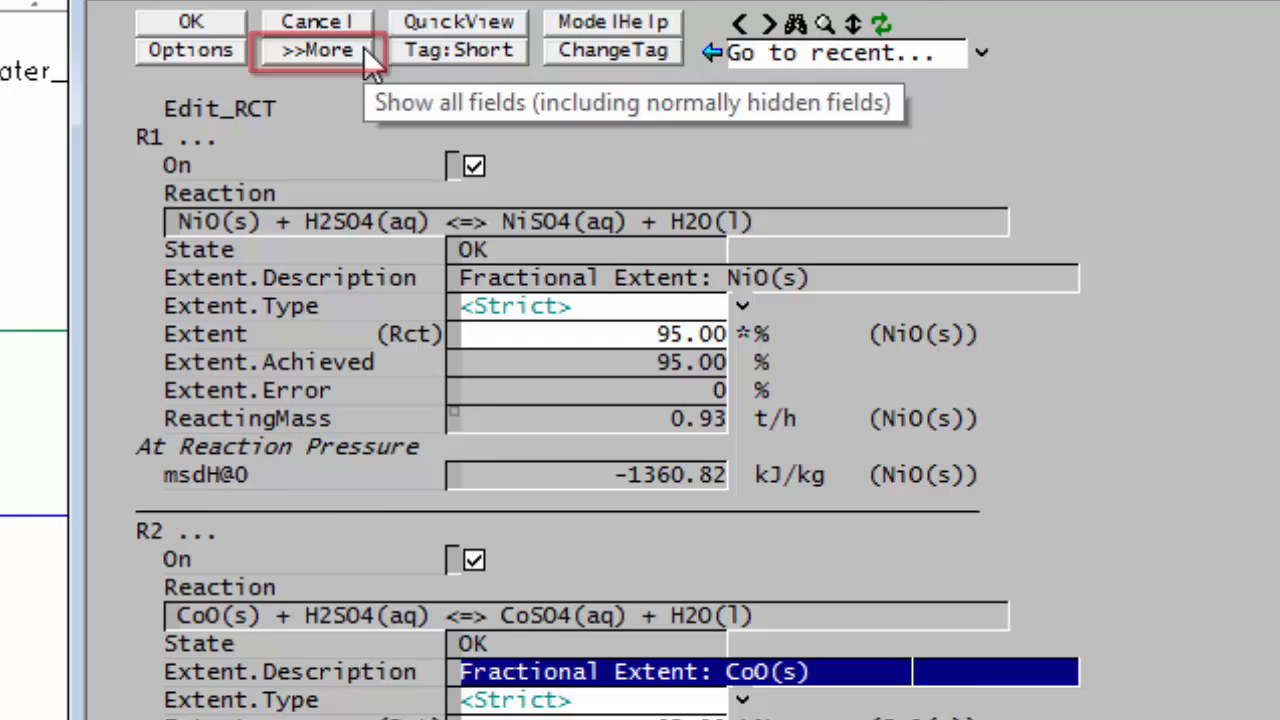
# Step: Reveal all hidden fields for the AUTOCLAVE.rct reaction block with >>More
pyautogui.click(319, 50)
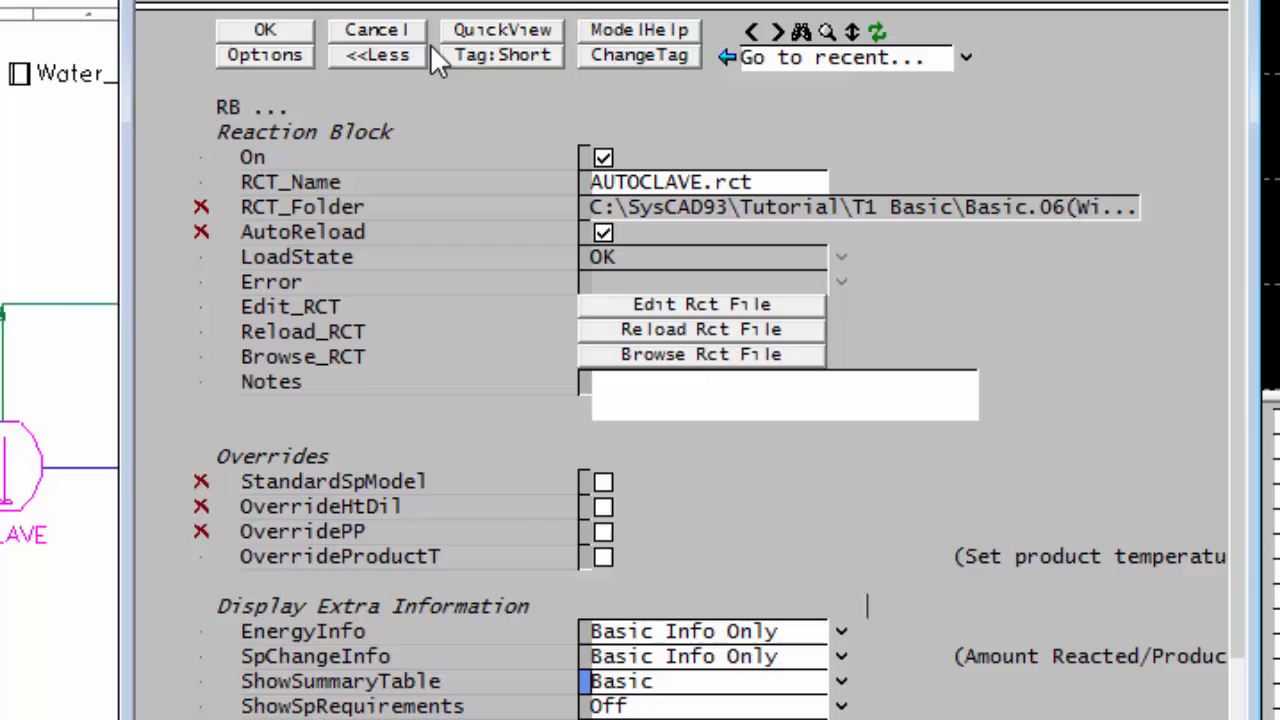
# Step: Set EnergyInfo under Display Extra Information to Product Info
pyautogui.scroll(-3)
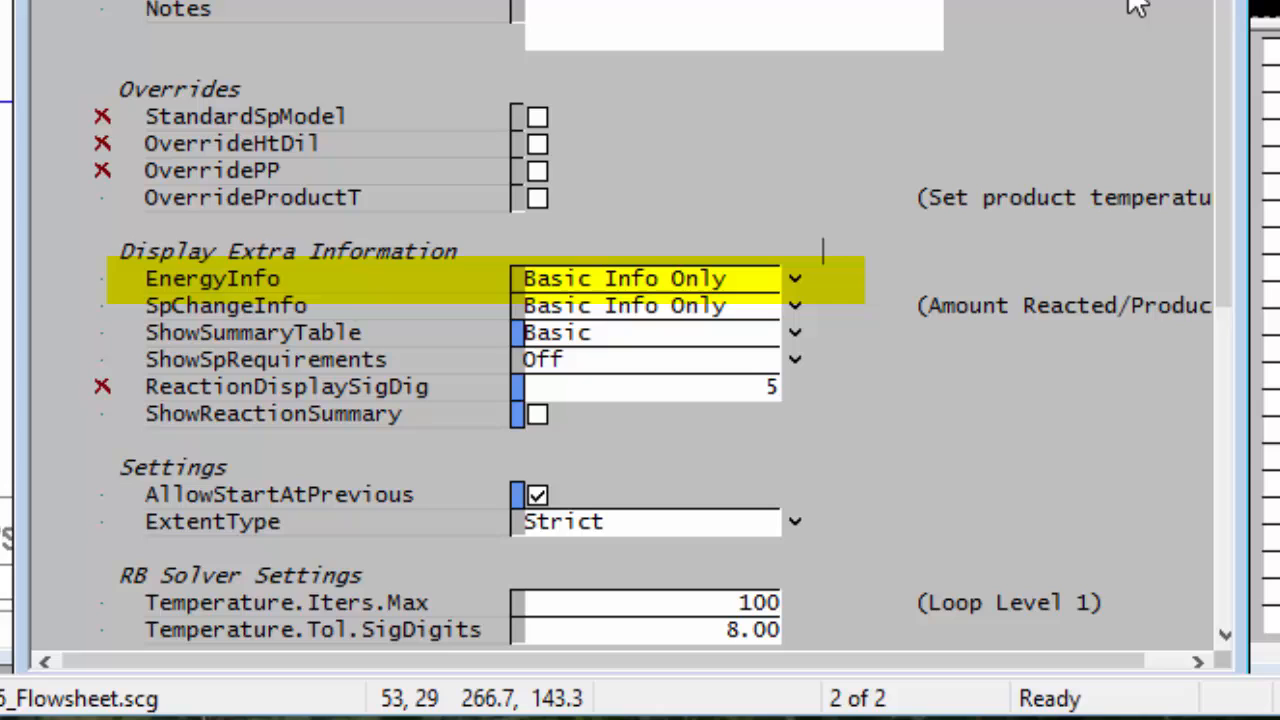
pyautogui.moveTo(850, 320)
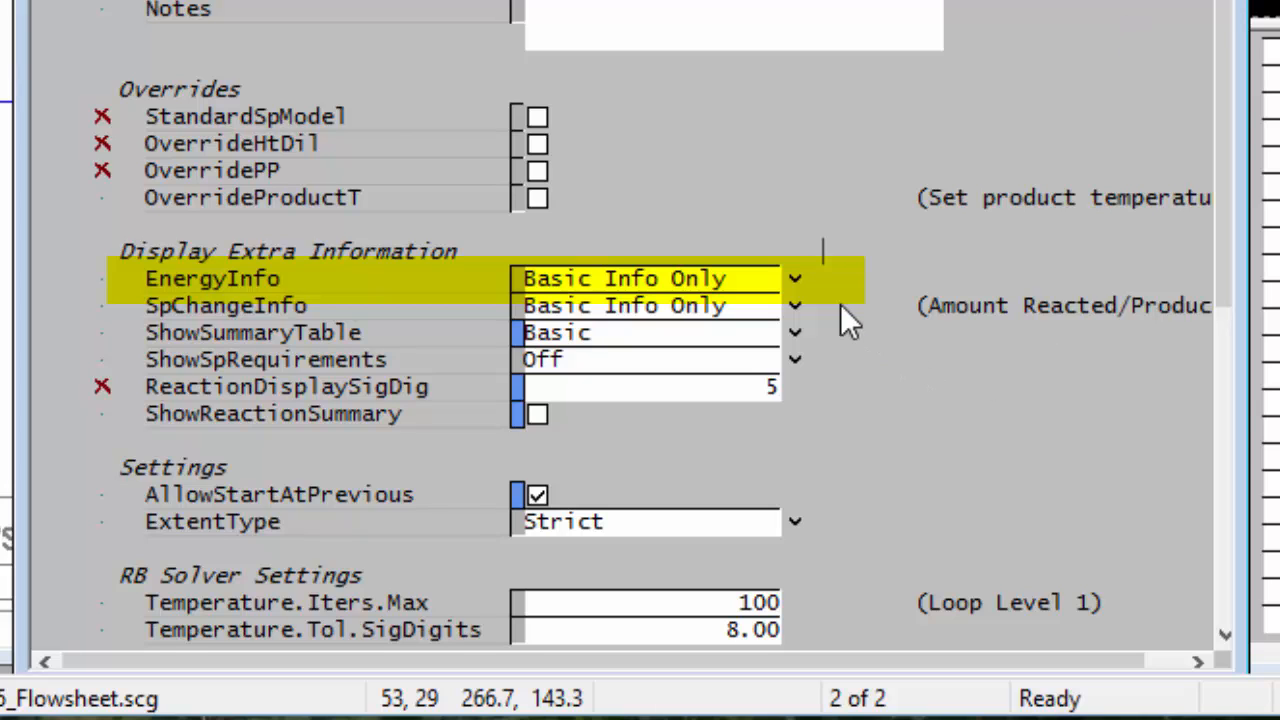
pyautogui.click(795, 278)
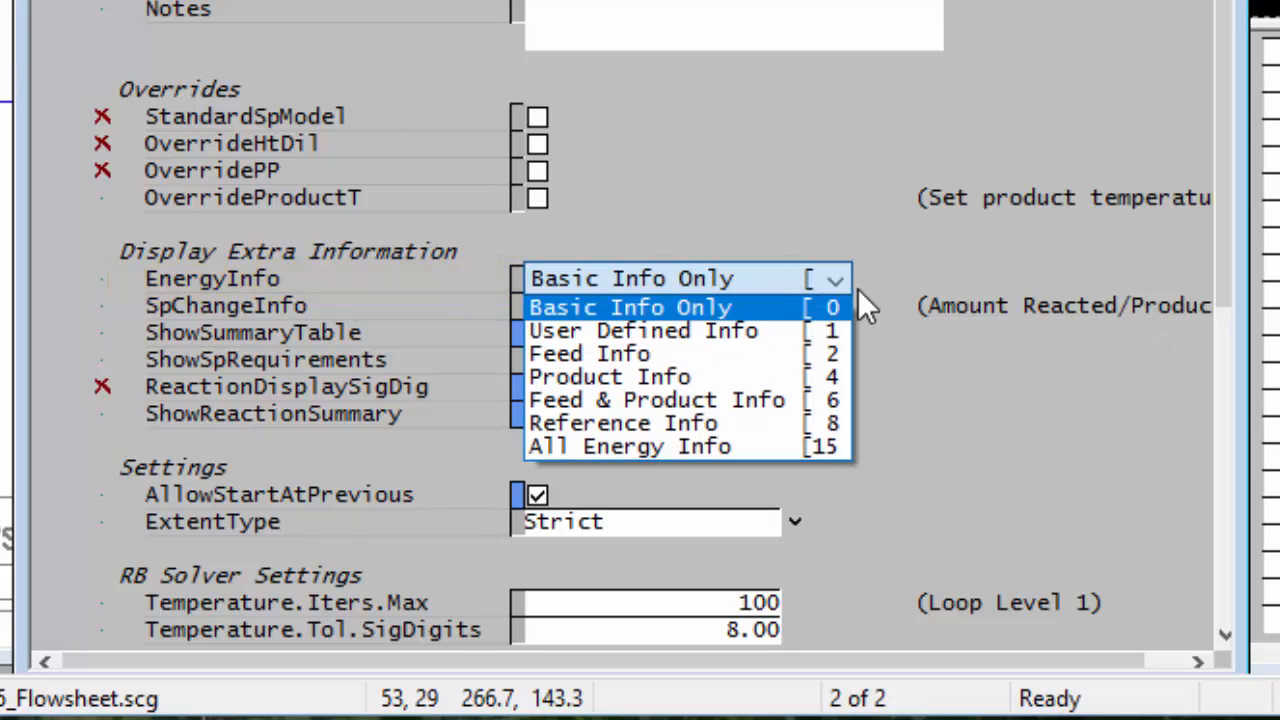
pyautogui.moveTo(980, 280)
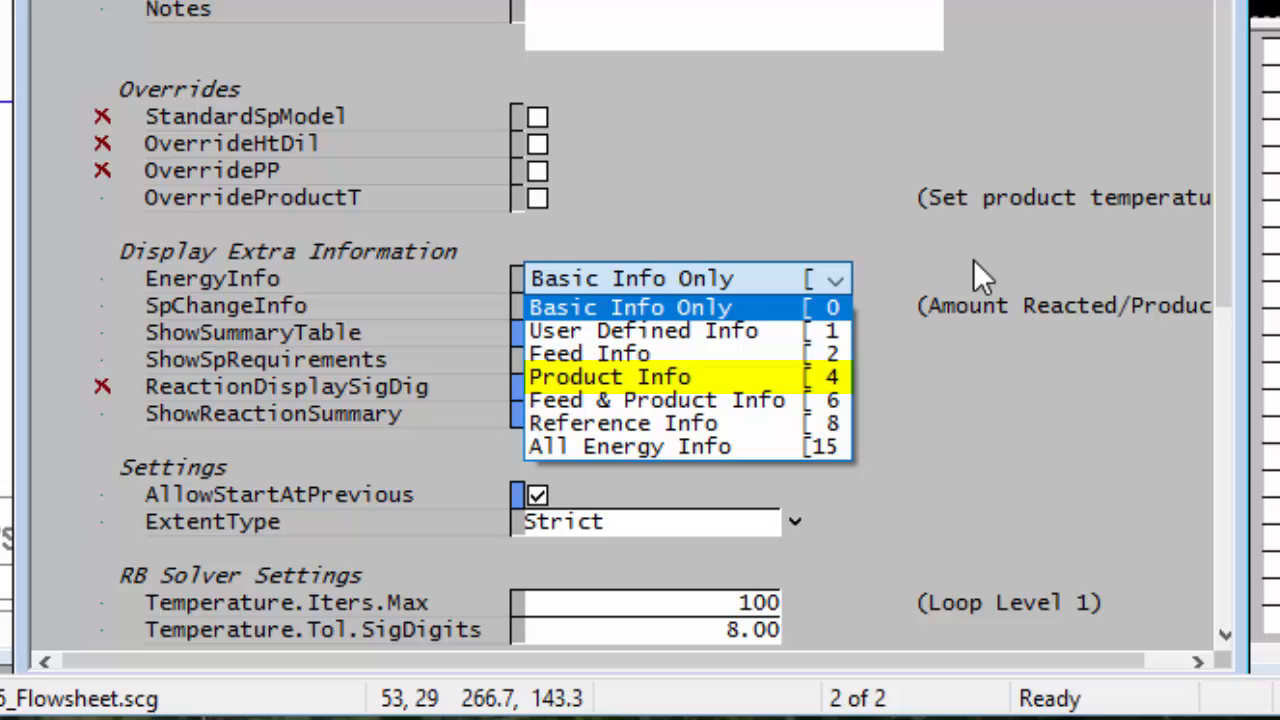
pyautogui.moveTo(770, 331)
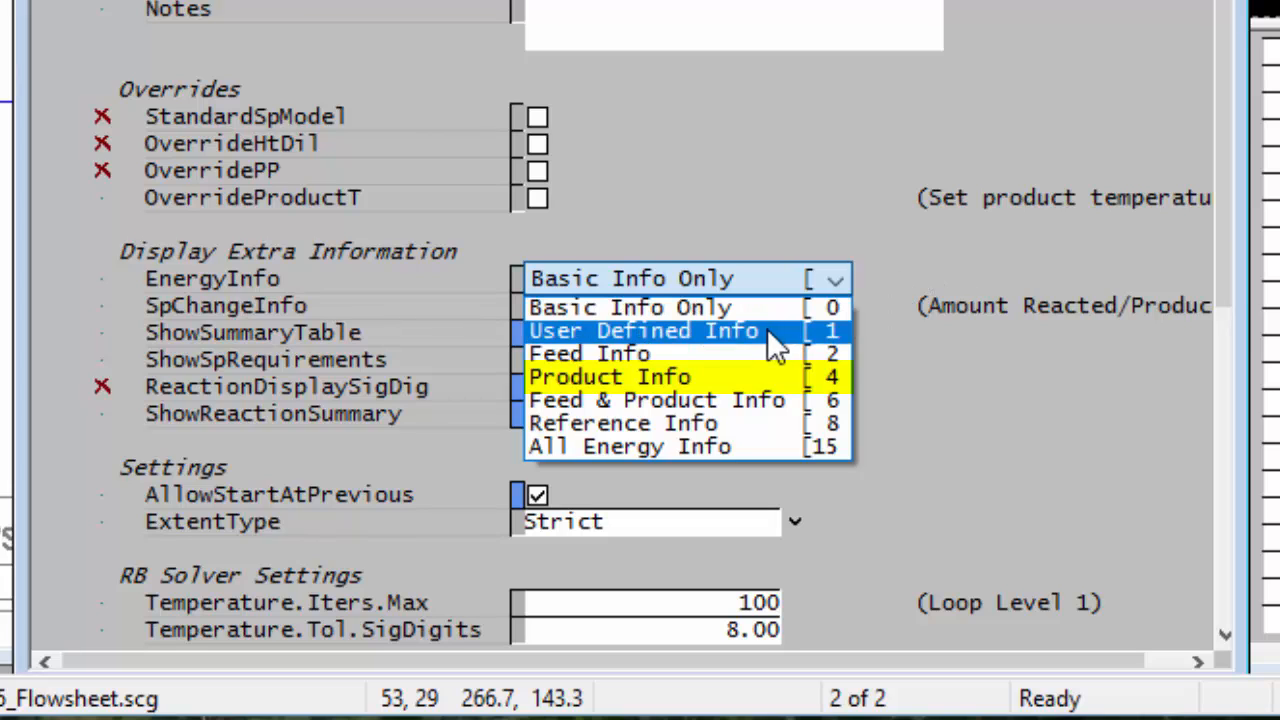
pyautogui.moveTo(760, 377)
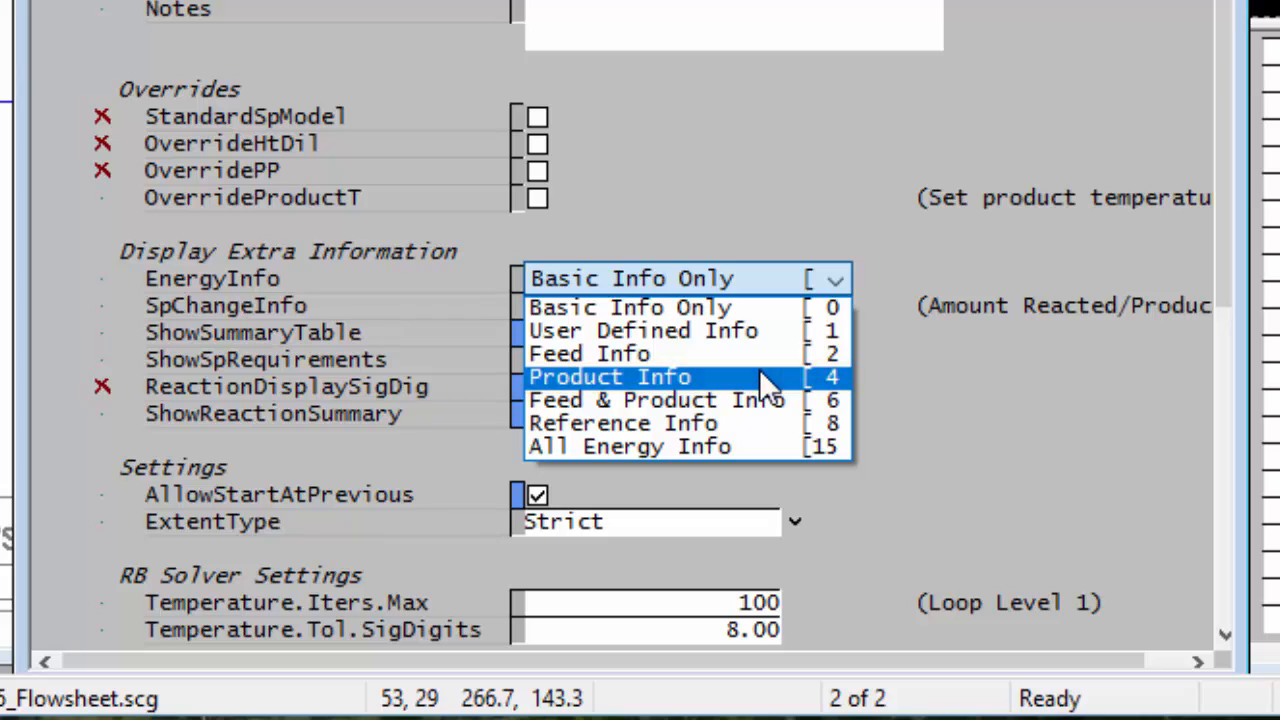
pyautogui.click(610, 377)
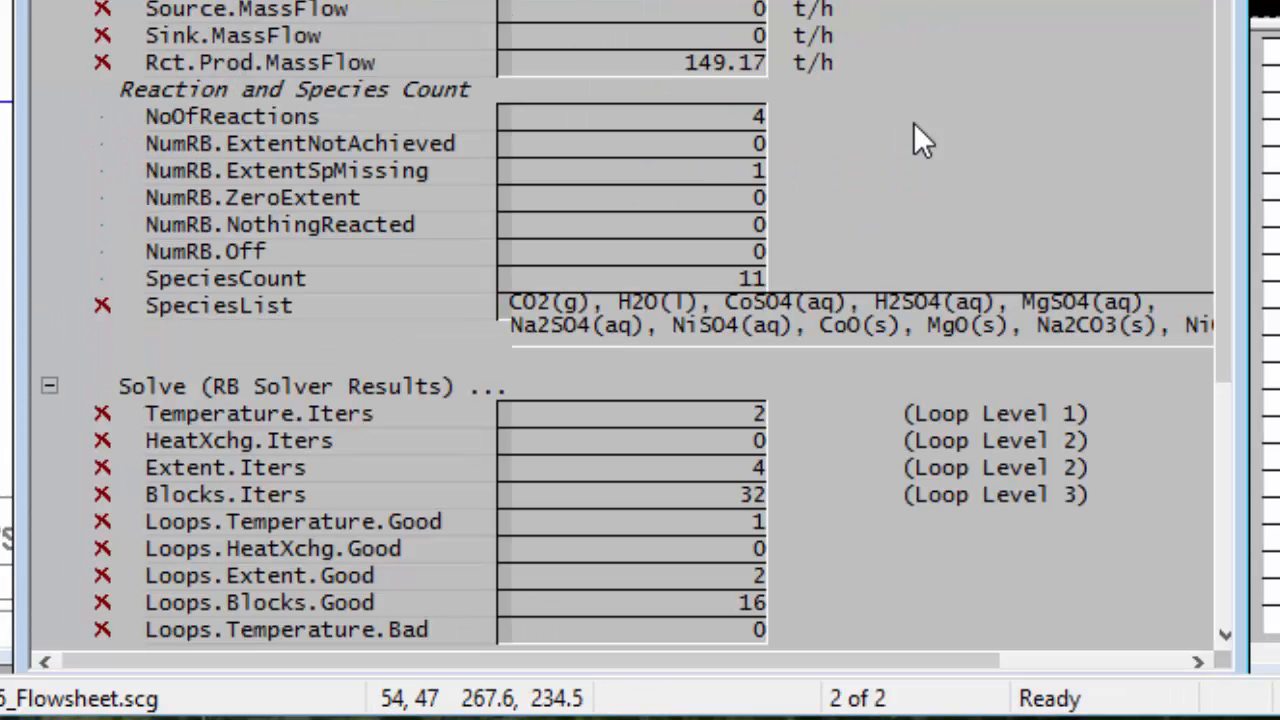
pyautogui.scroll(3)
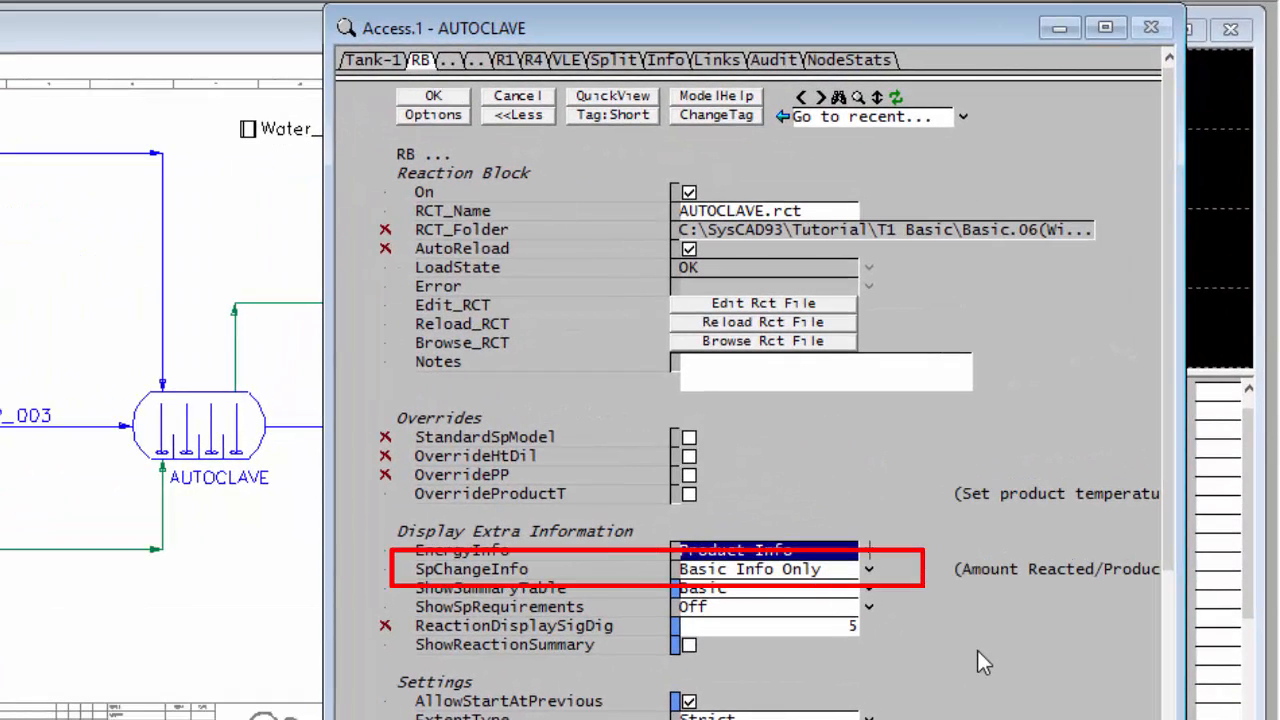
pyautogui.moveTo(970, 640)
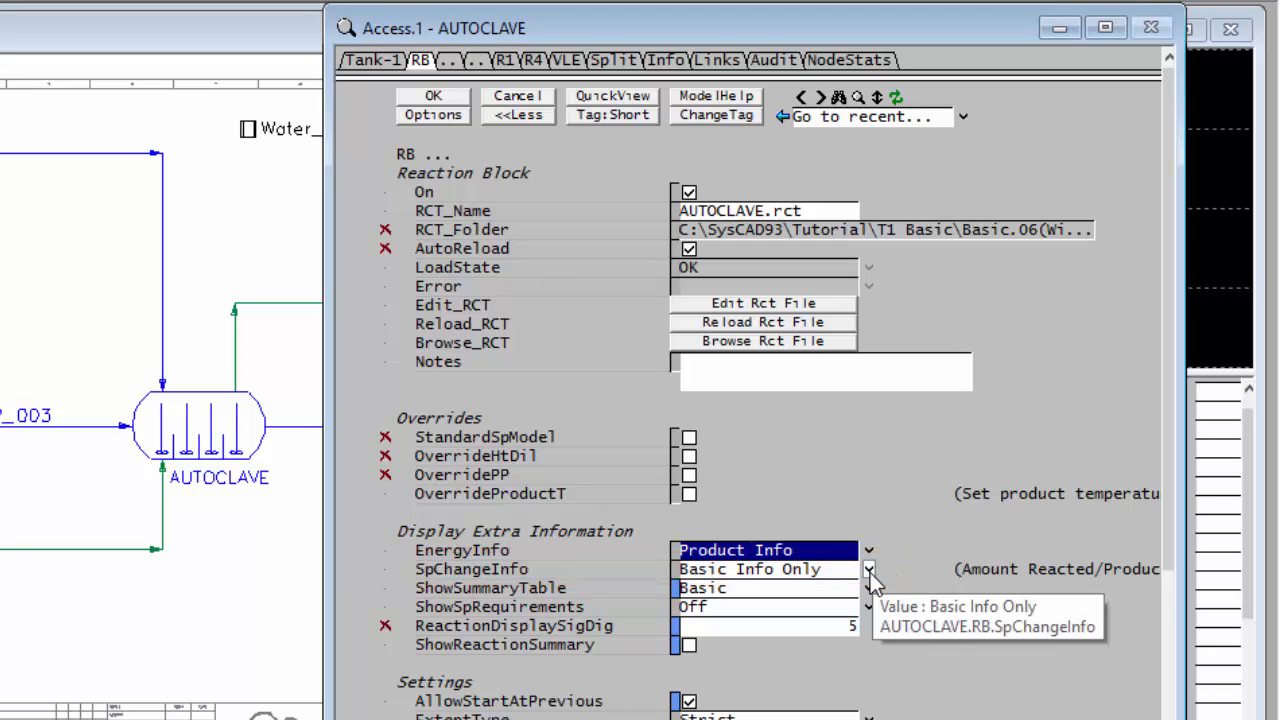
# Step: Set SpChangeInfo to All Species - Both
pyautogui.click(868, 569)
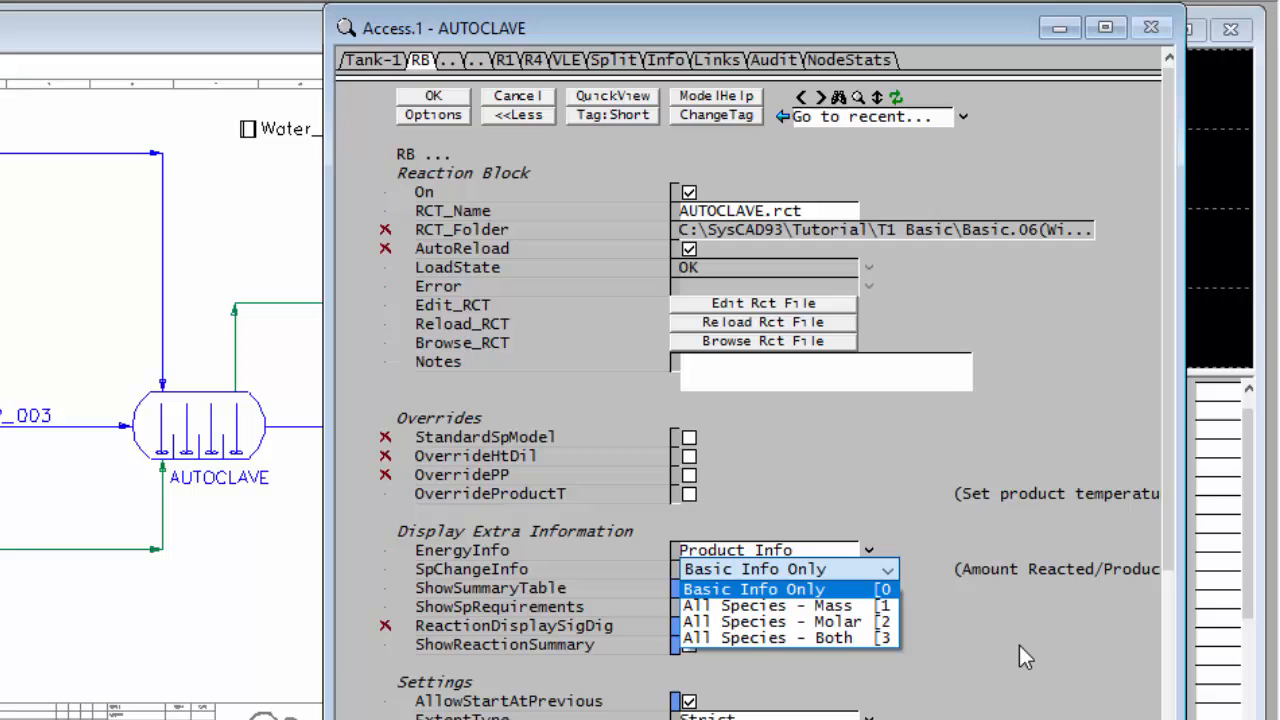
pyautogui.moveTo(788, 638)
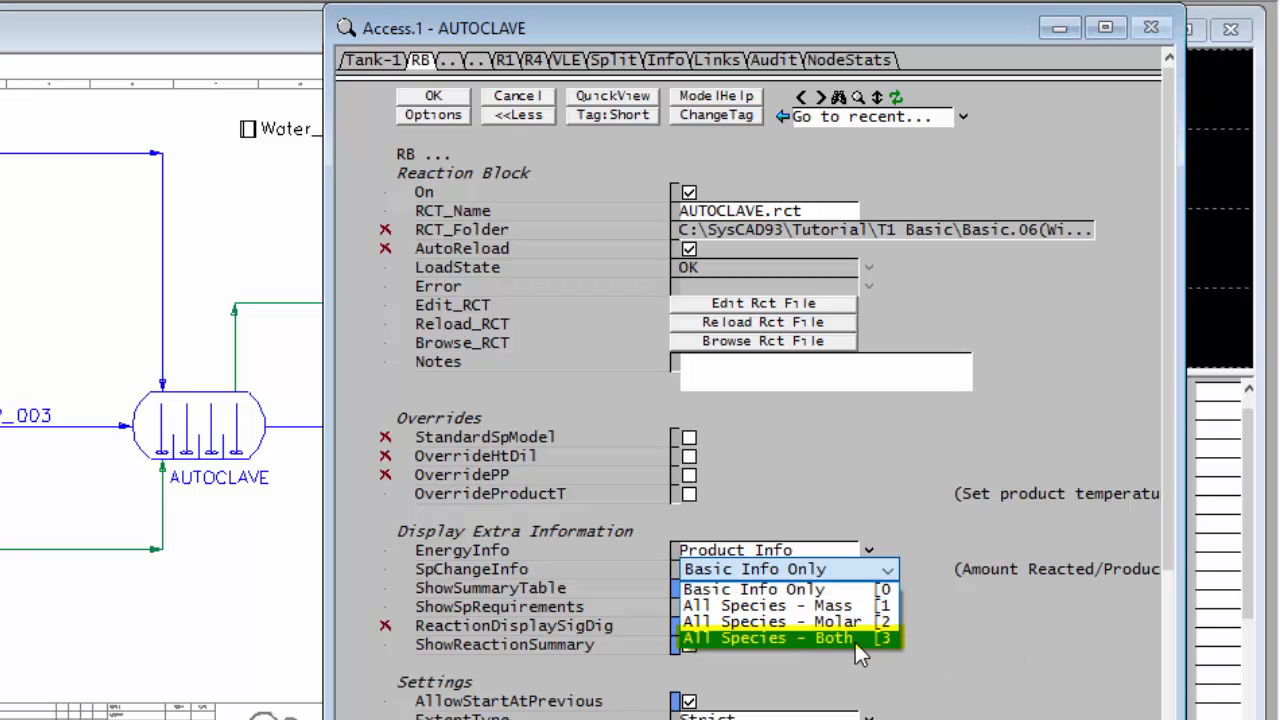
pyautogui.click(765, 638)
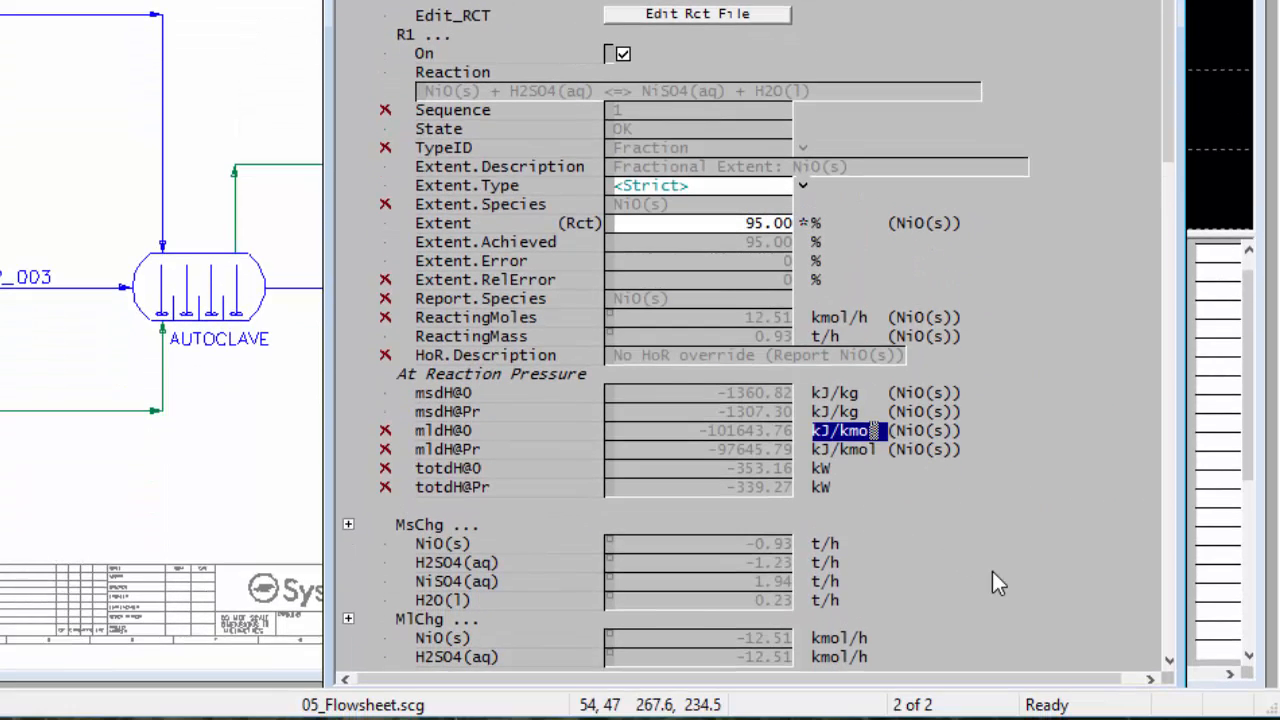
pyautogui.scroll(-3)
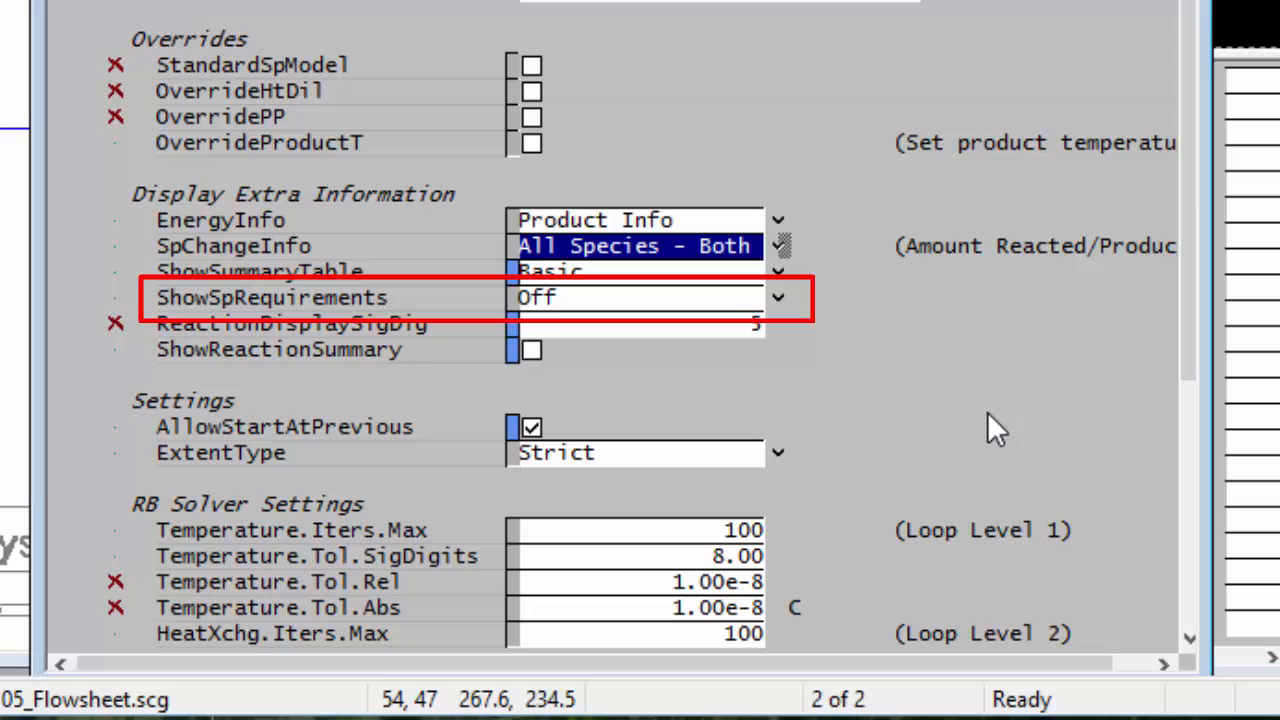
pyautogui.moveTo(800, 330)
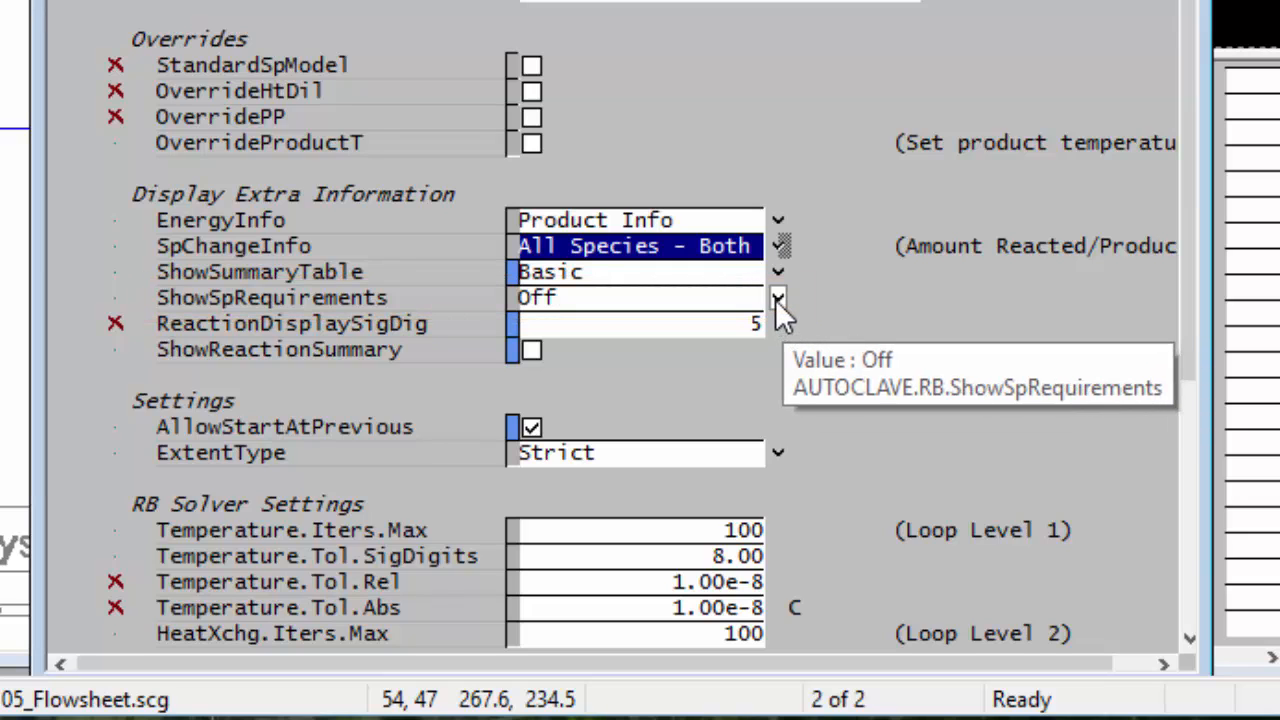
# Step: Set ShowSpRequirements to AsMass(Select)
pyautogui.click(778, 297)
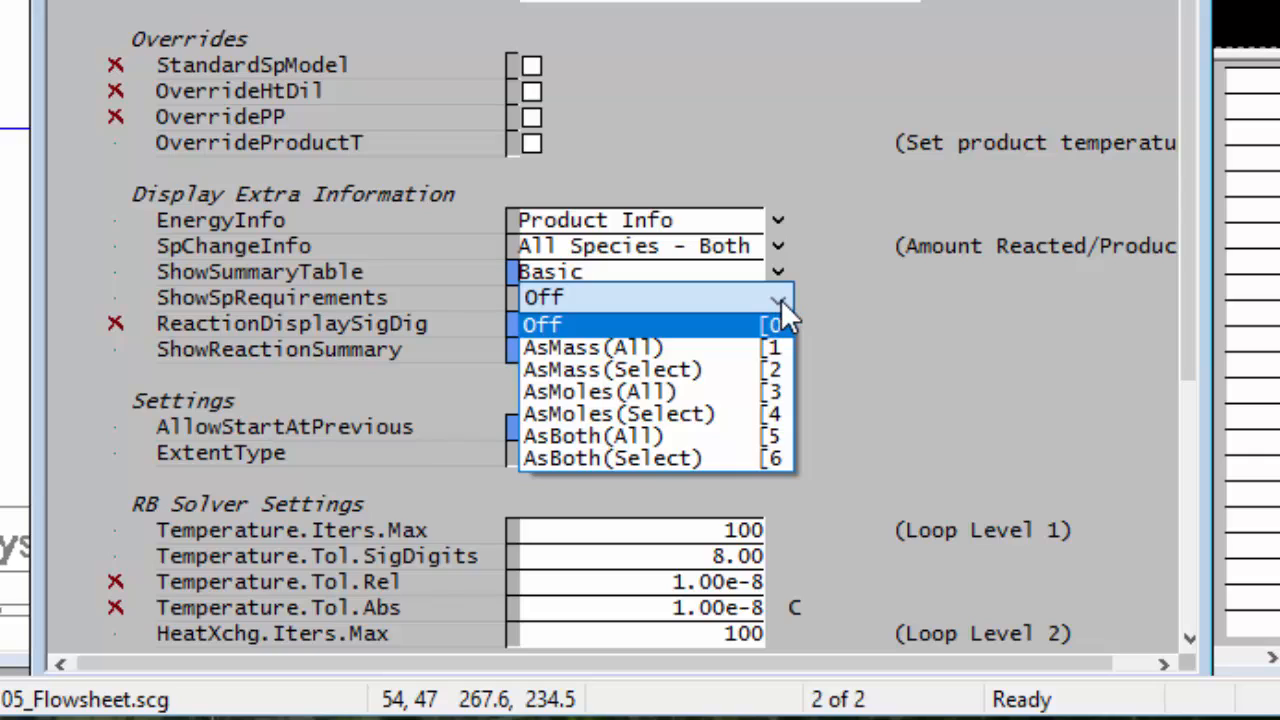
pyautogui.moveTo(610, 369)
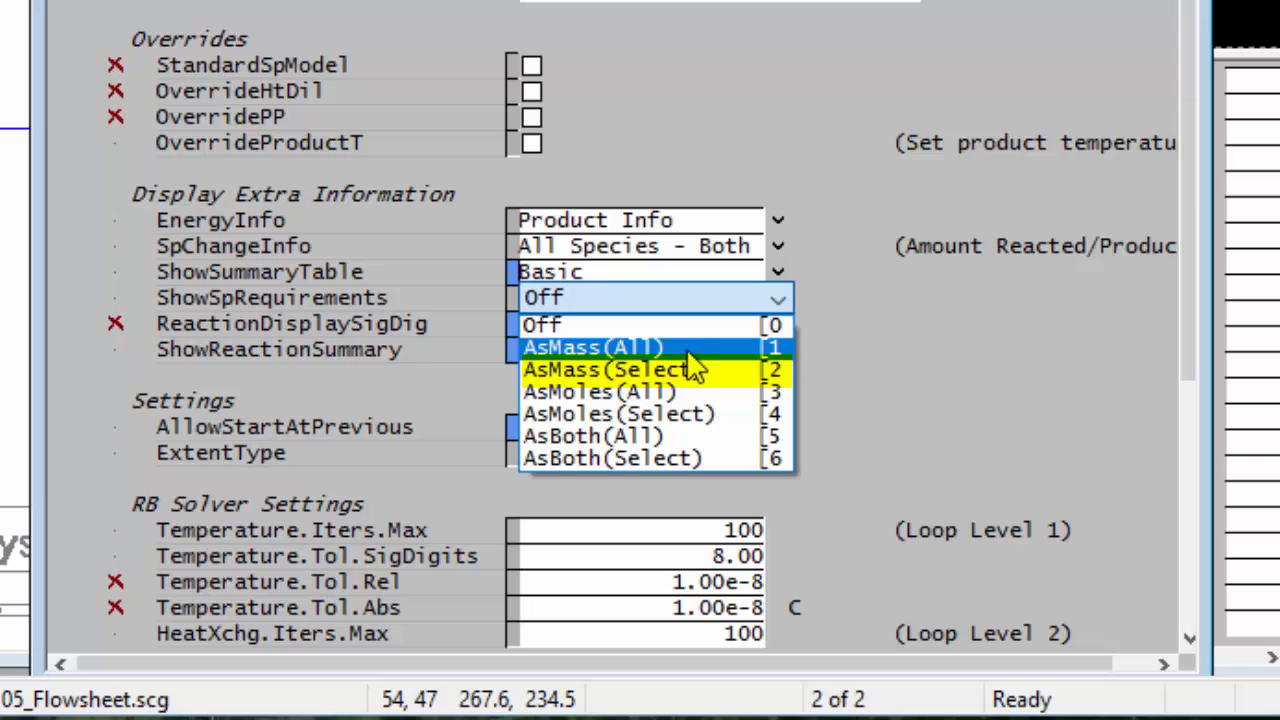
pyautogui.moveTo(720, 380)
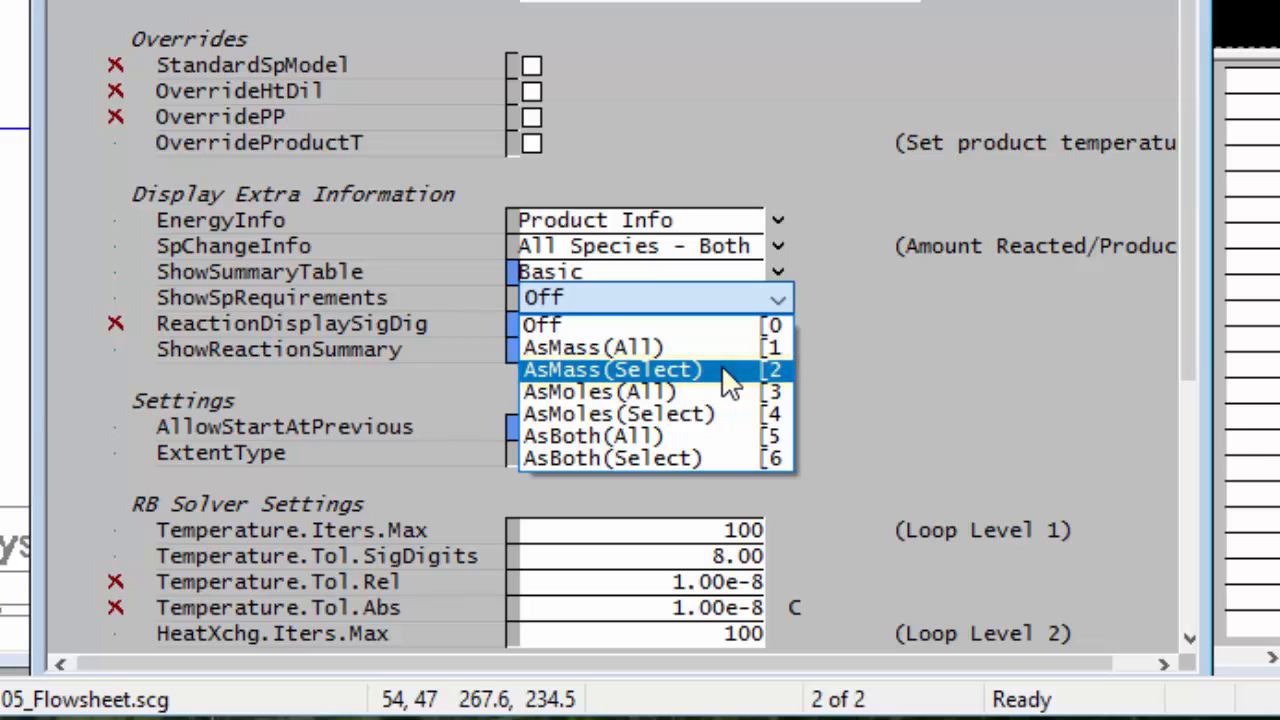
pyautogui.click(610, 369)
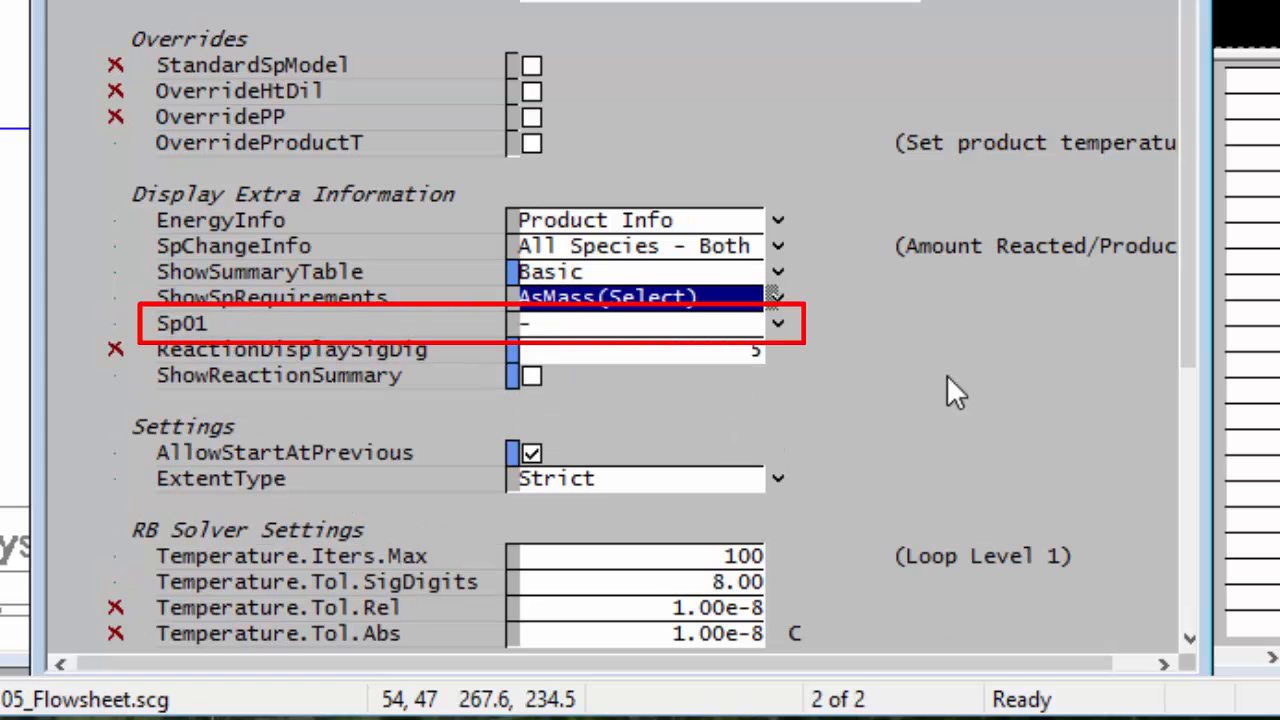
pyautogui.moveTo(870, 360)
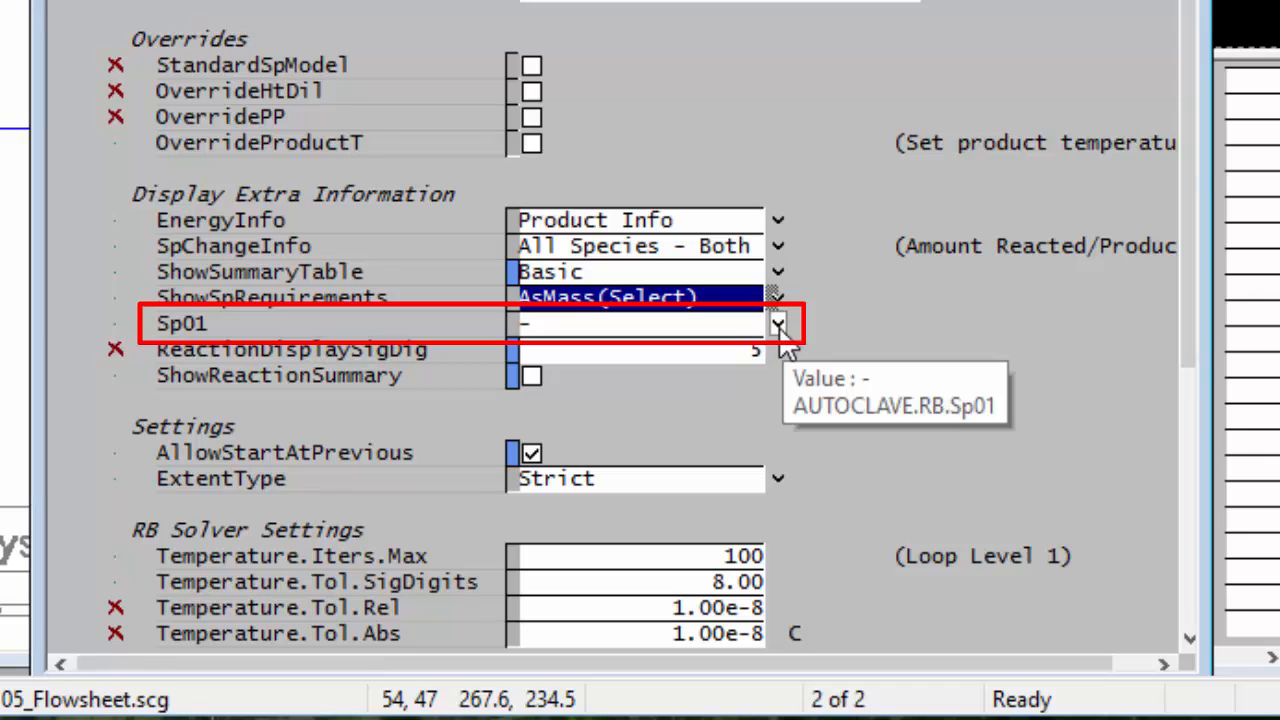
# Step: Set the Sp01 requirement species to H2SO4(aq)
pyautogui.click(778, 323)
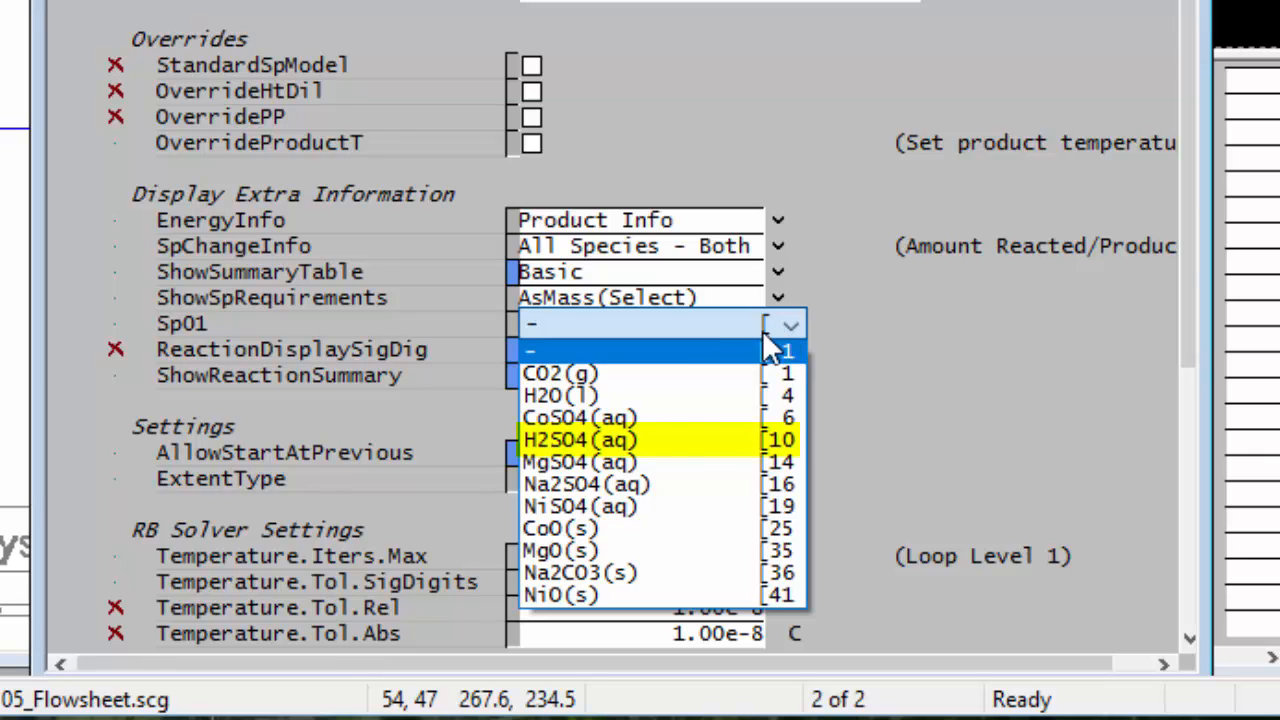
pyautogui.click(580, 440)
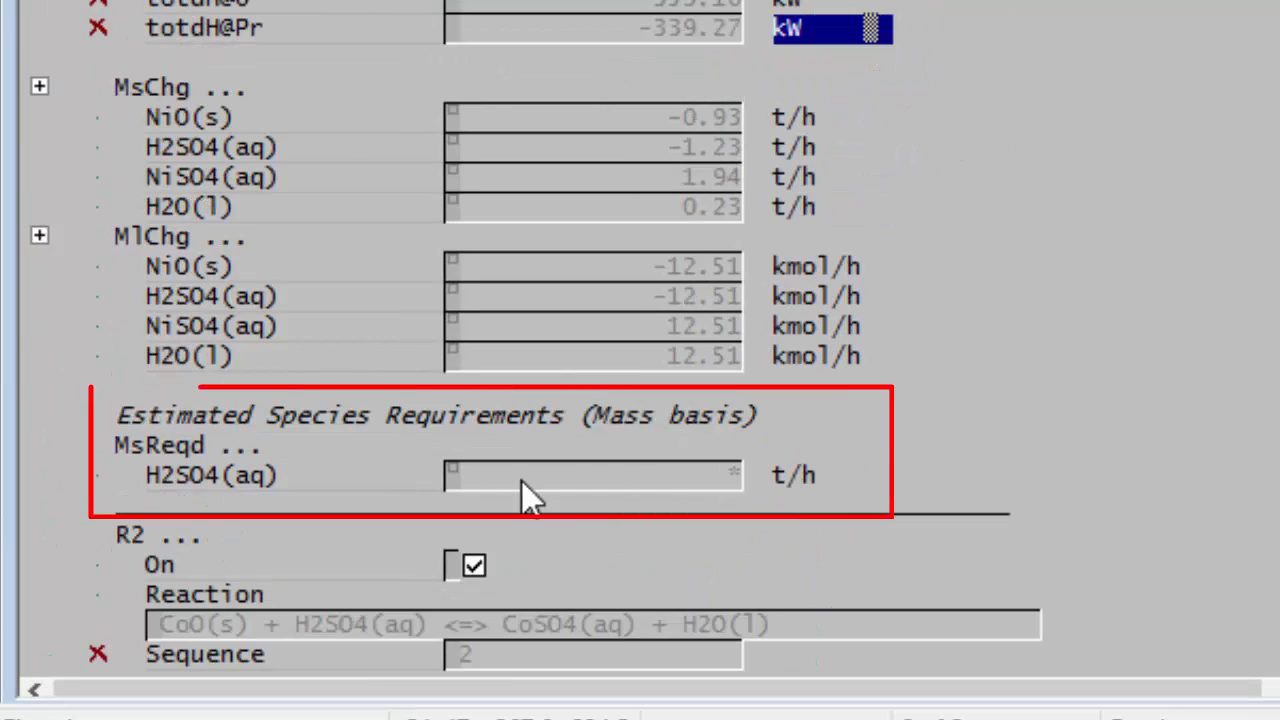
pyautogui.moveTo(915, 525)
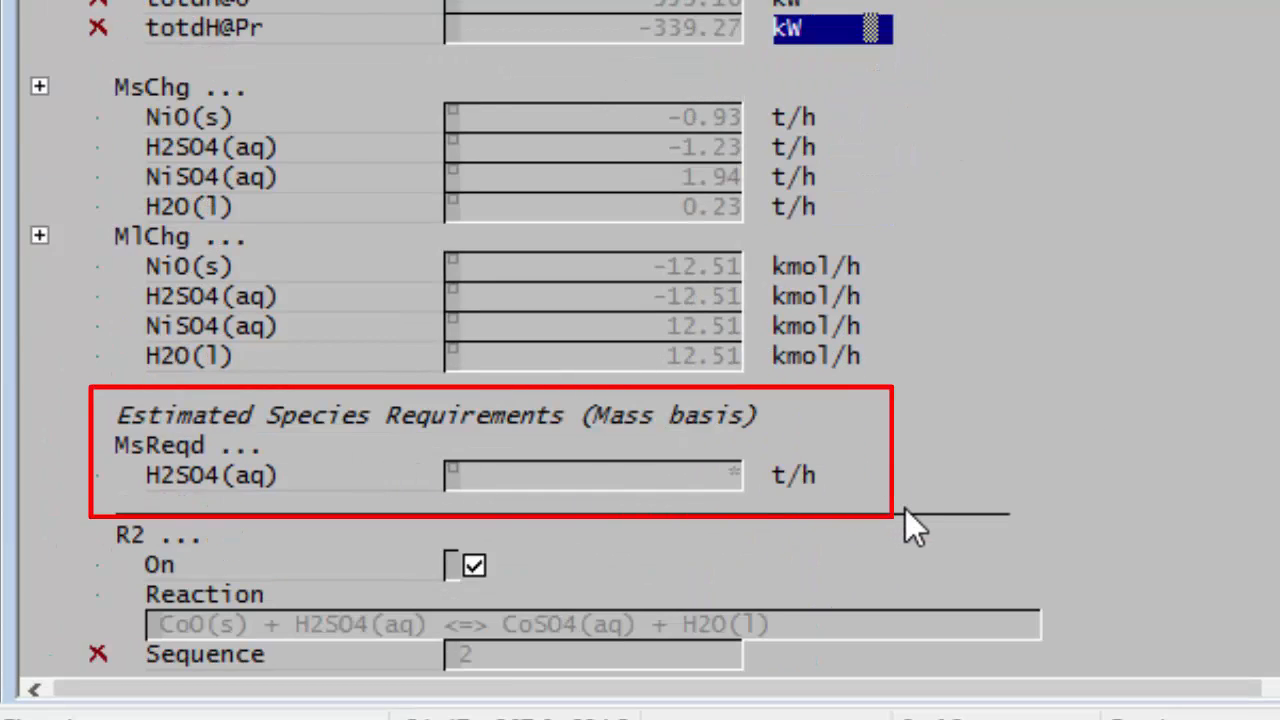